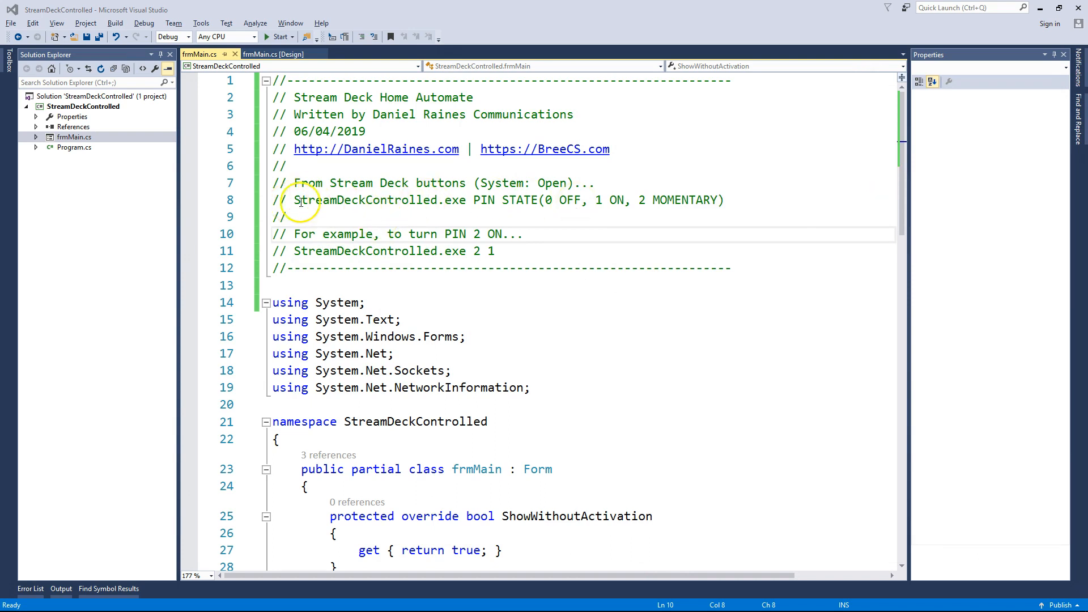
mouse_move(483, 182)
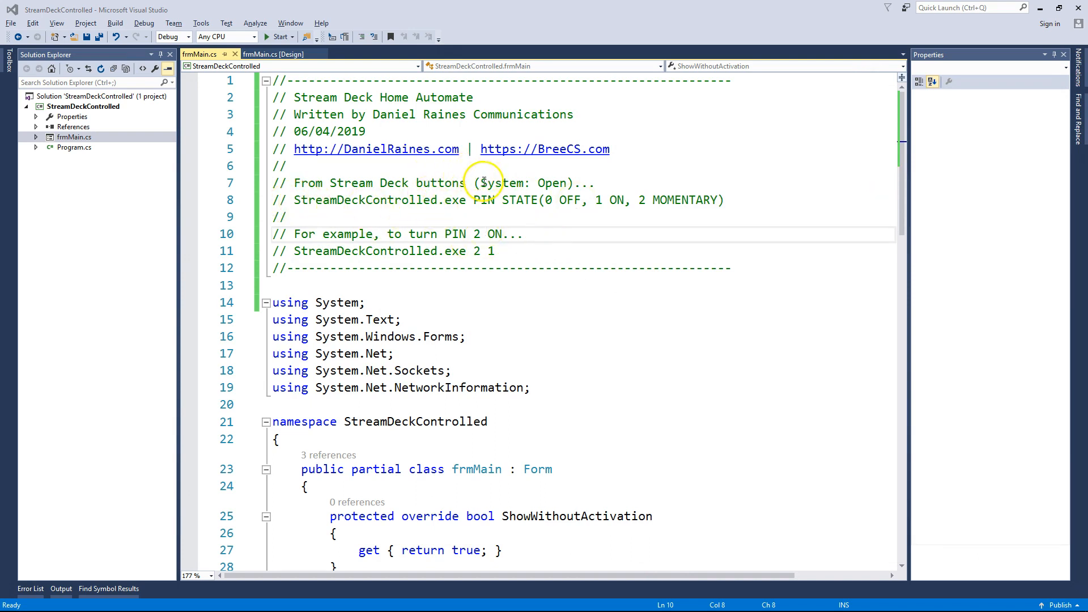
Step: Highlight the executable name and the PIN and STATE arguments in the usage comment
double_click(501, 182)
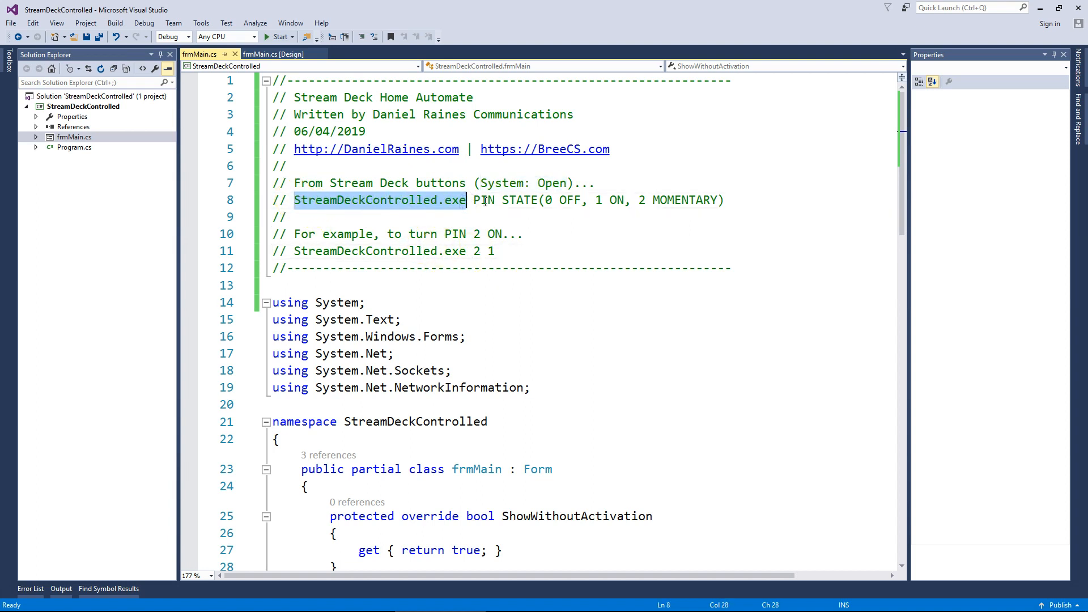
double_click(483, 200)
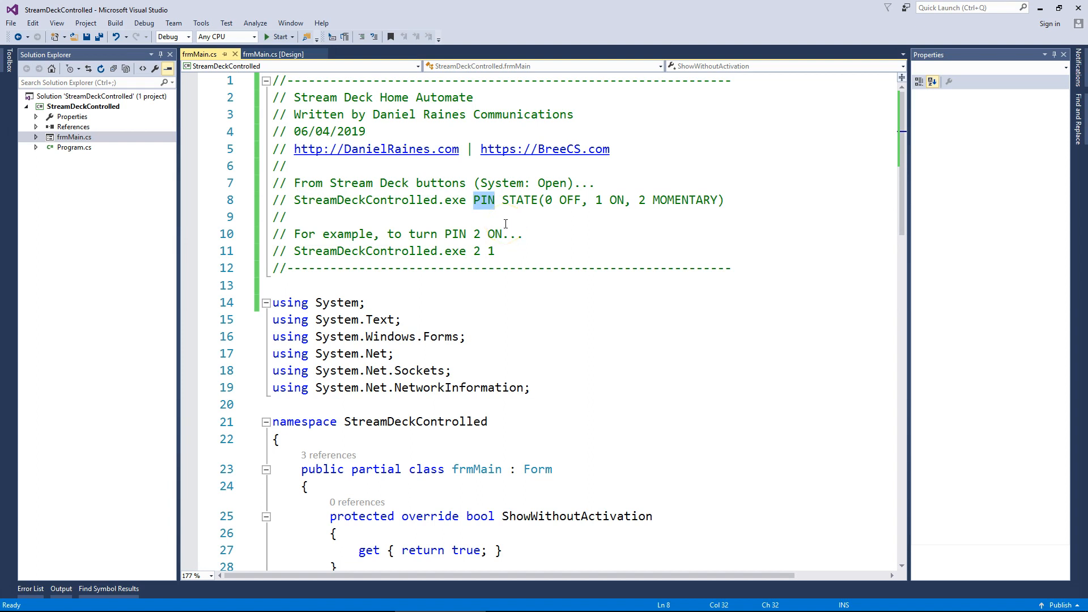
double_click(519, 200)
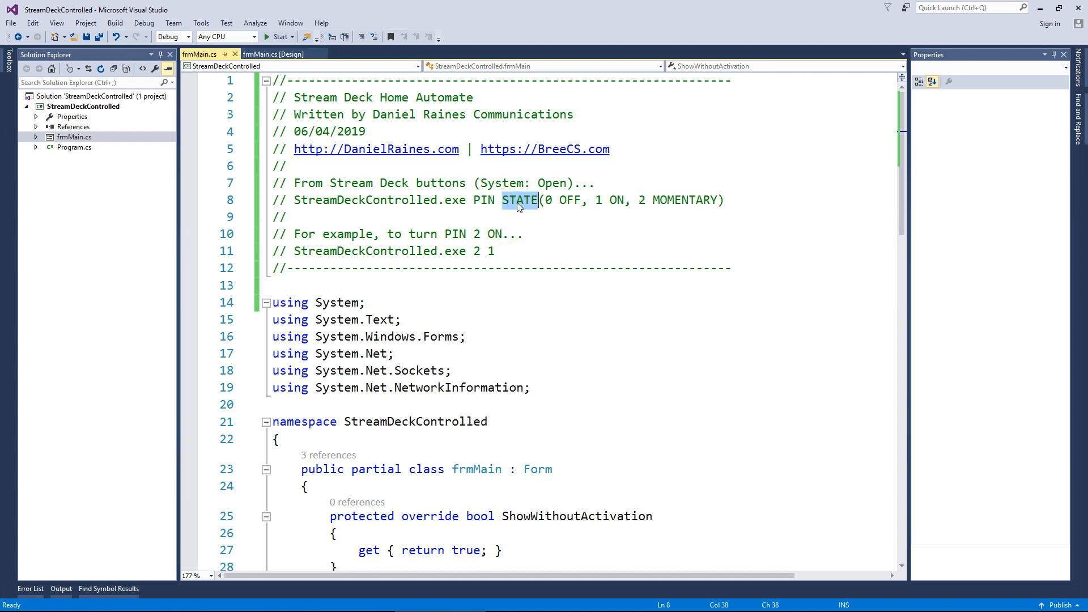
left_click(549, 200)
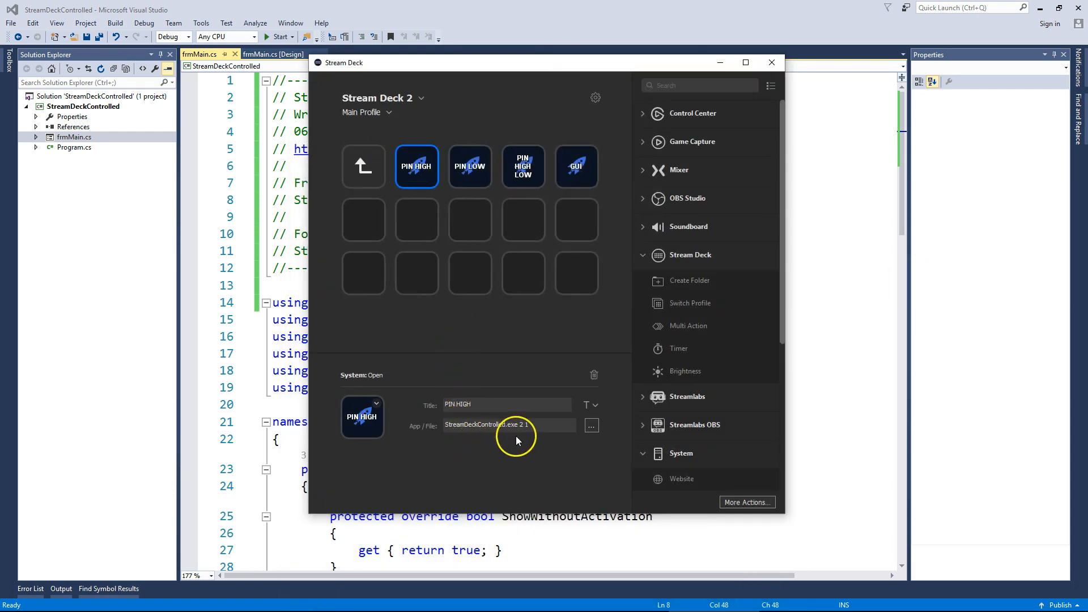
mouse_move(481, 184)
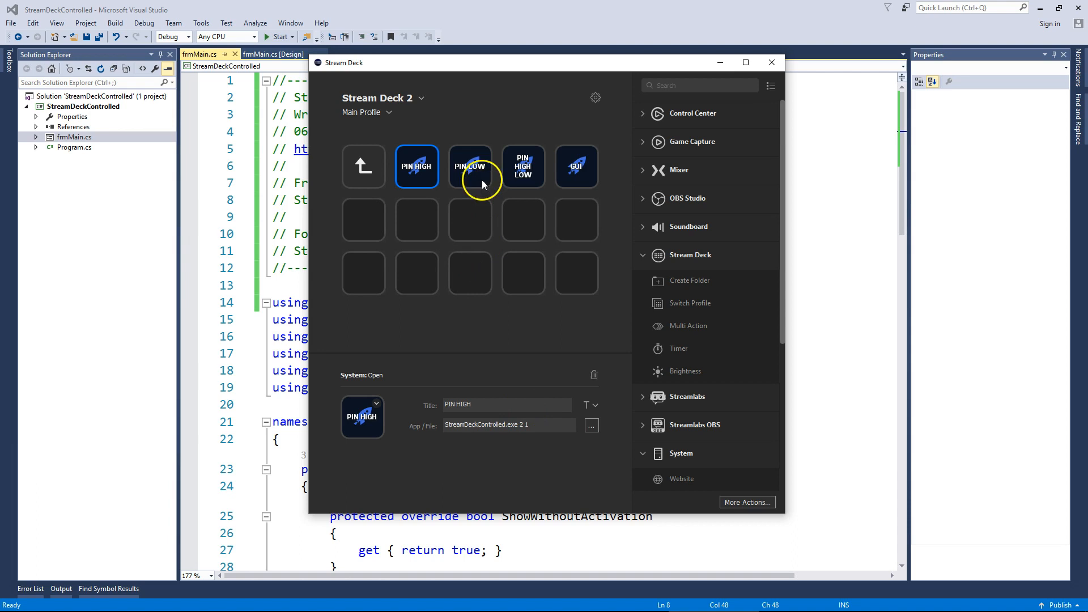
Step: Check the PIN LOW (2 0) and PIN HIGH LOW (2 2) button commands, then close Stream Deck
left_click(470, 166)
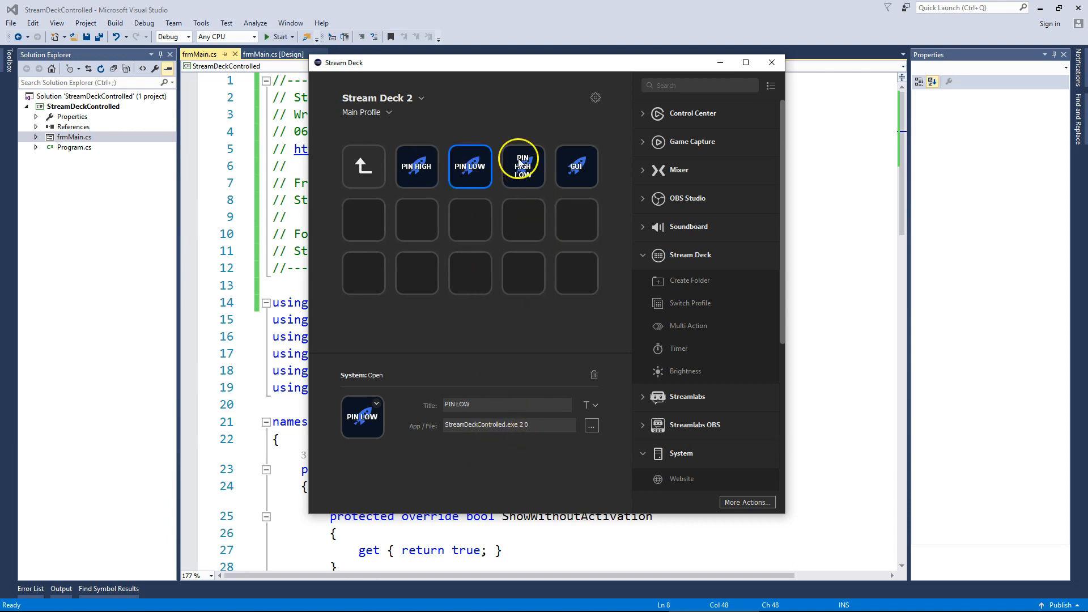
left_click(523, 166)
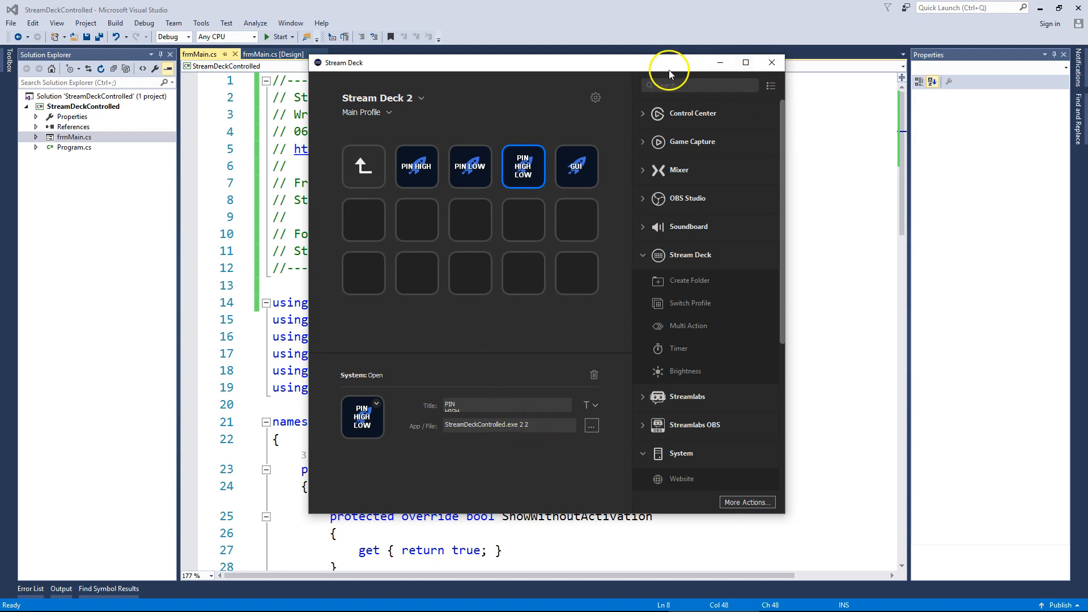
left_click(770, 63)
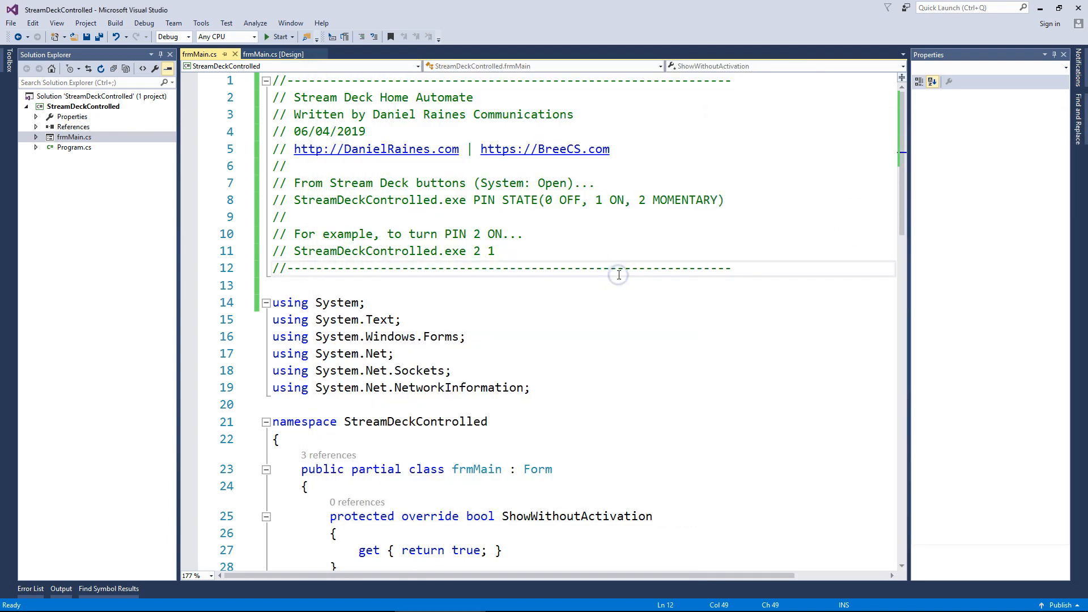
mouse_move(524, 353)
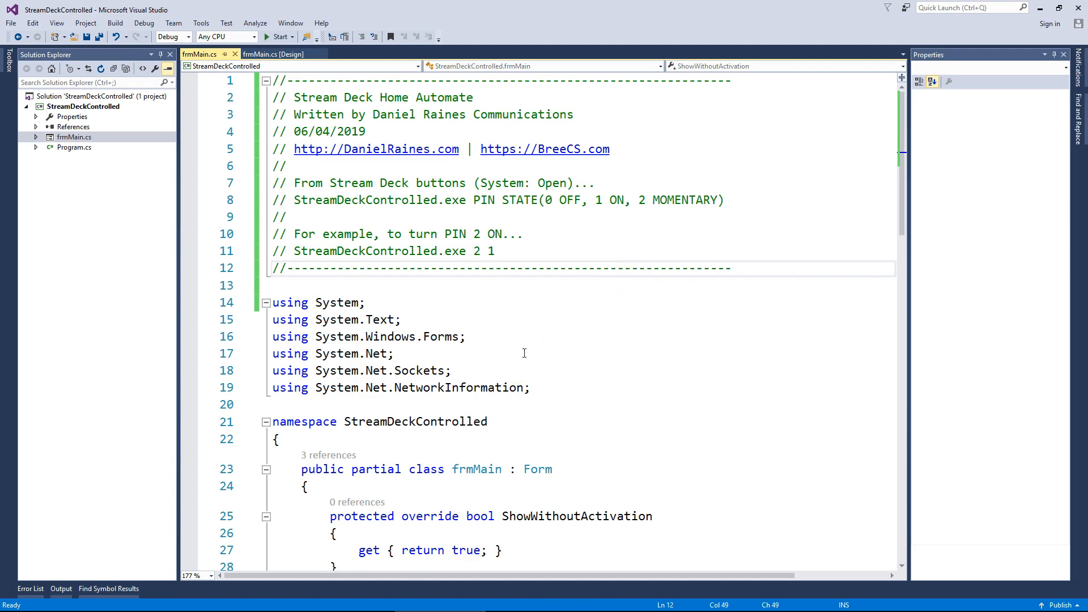
scroll("down", 3)
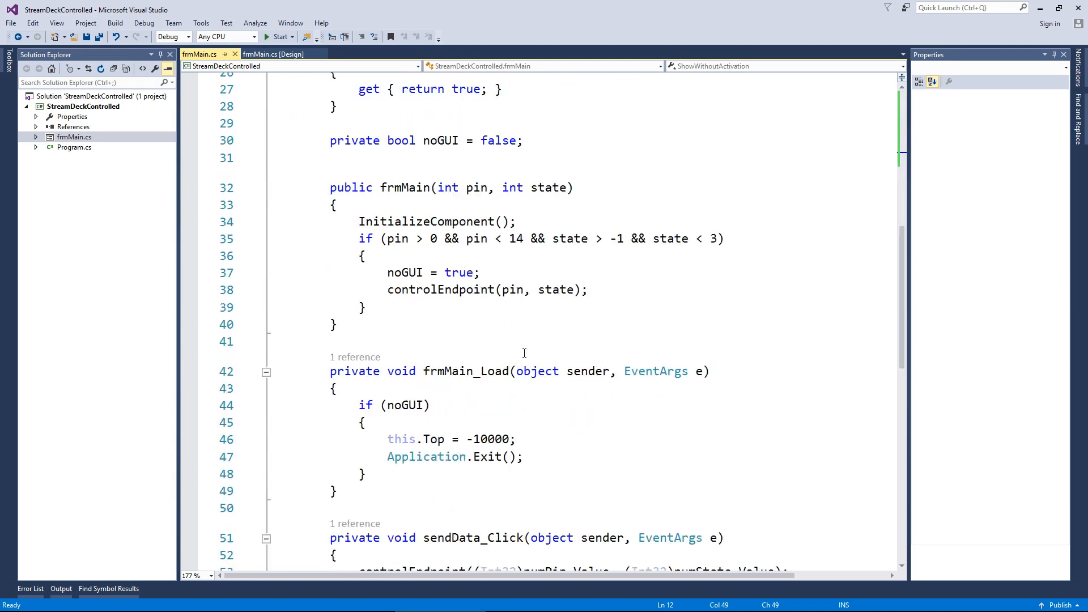
scroll("up", 3)
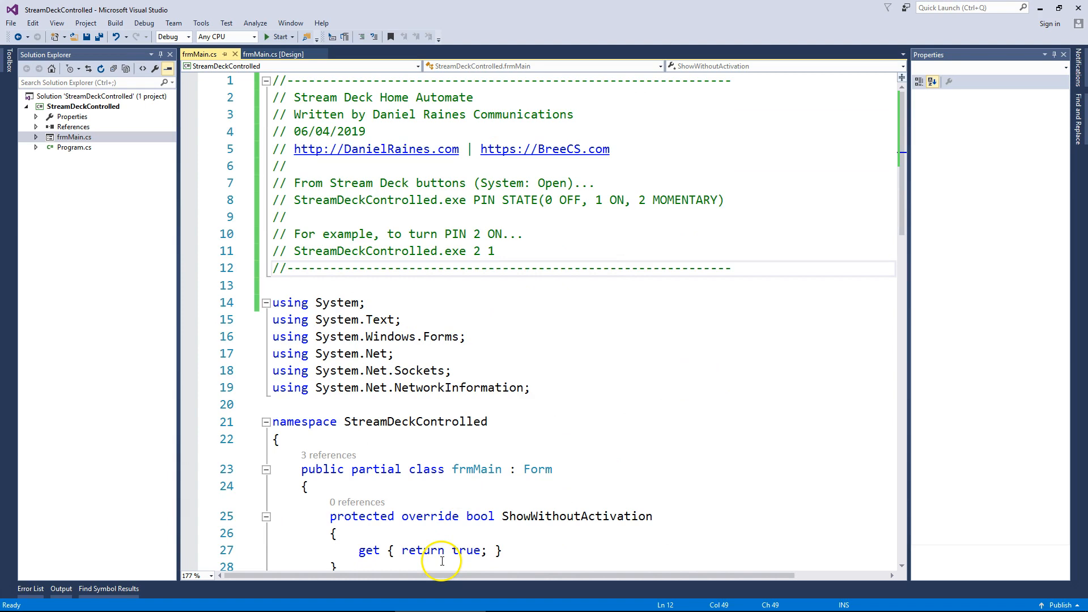
left_click(531, 600)
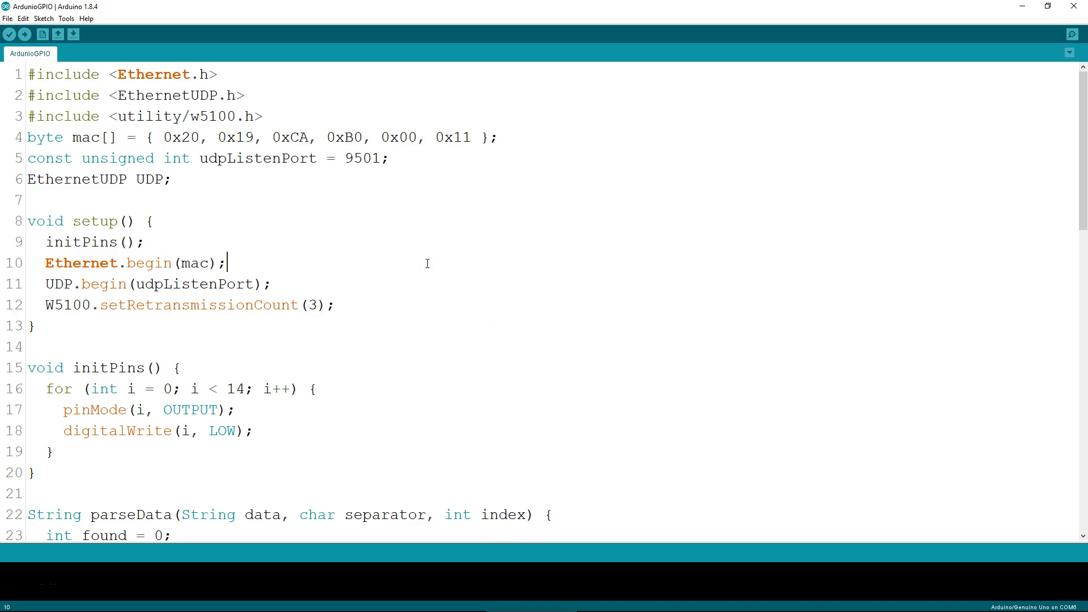
scroll("down", 3)
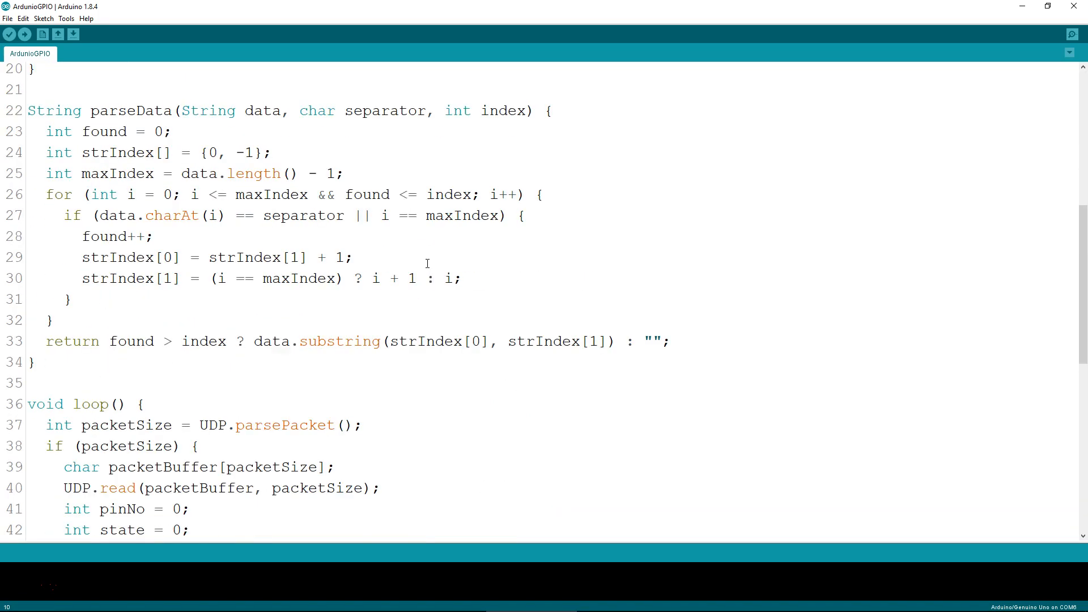
scroll("down", 3)
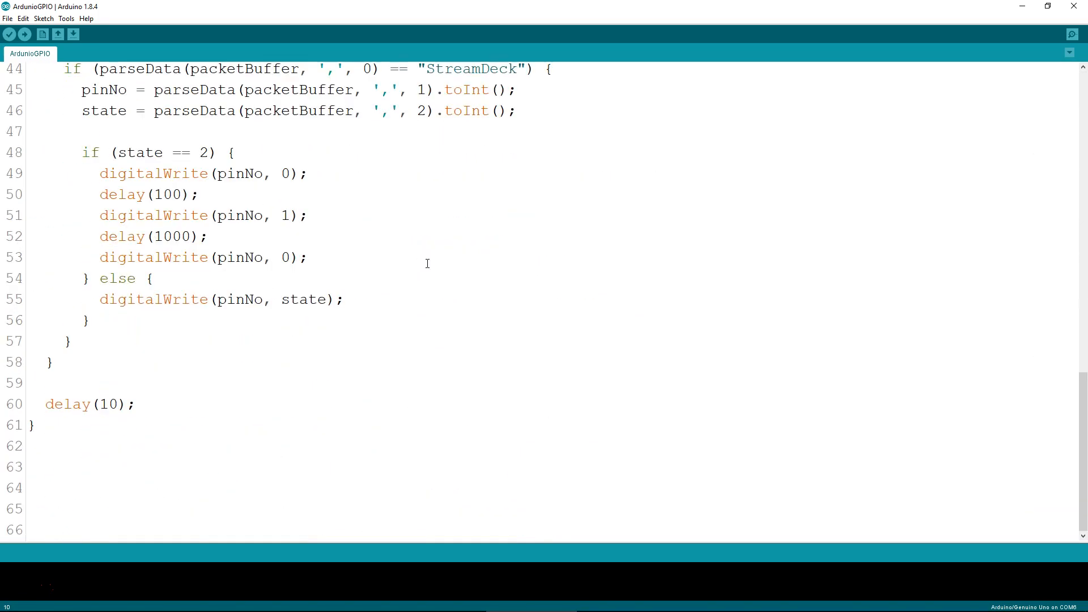
scroll("up", 3)
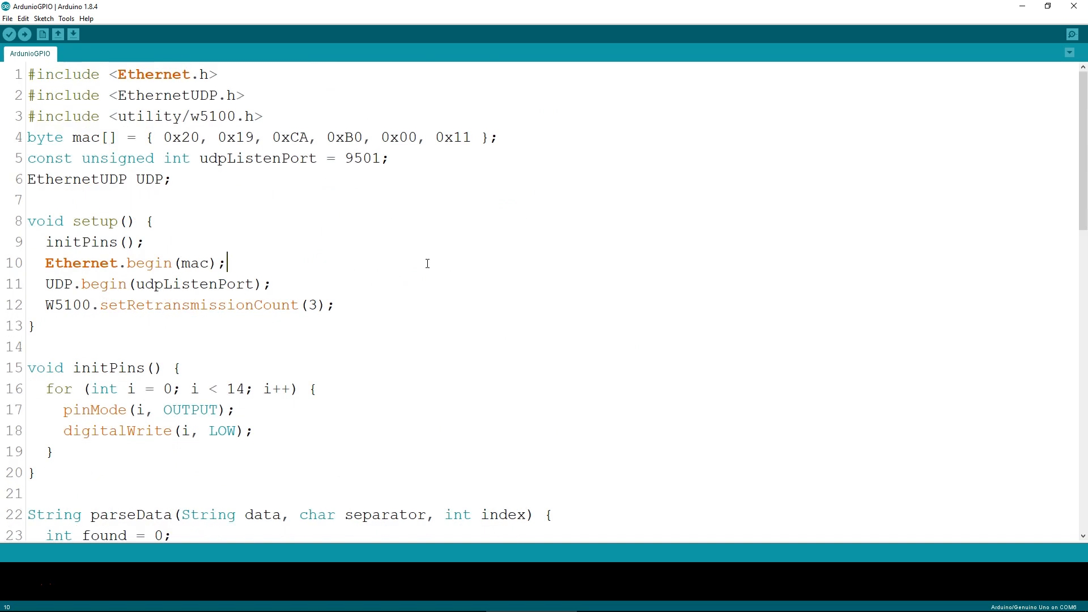
mouse_move(625, 600)
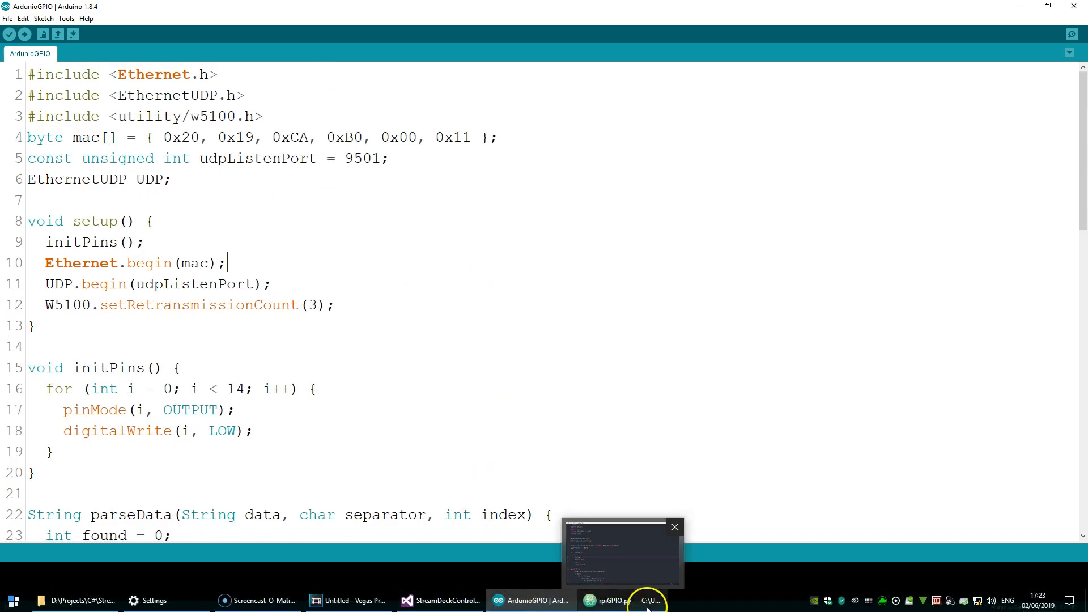
Step: Switch to rpiGPIO.py in Atom and scroll through its UDP port 9501 socket code
left_click(623, 556)
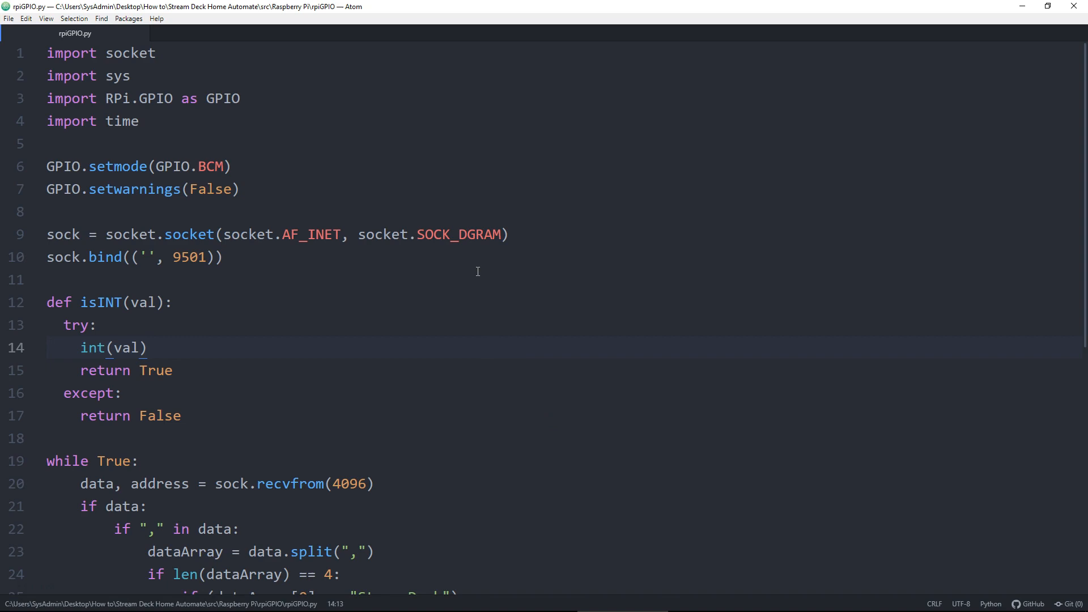
left_click(147, 347)
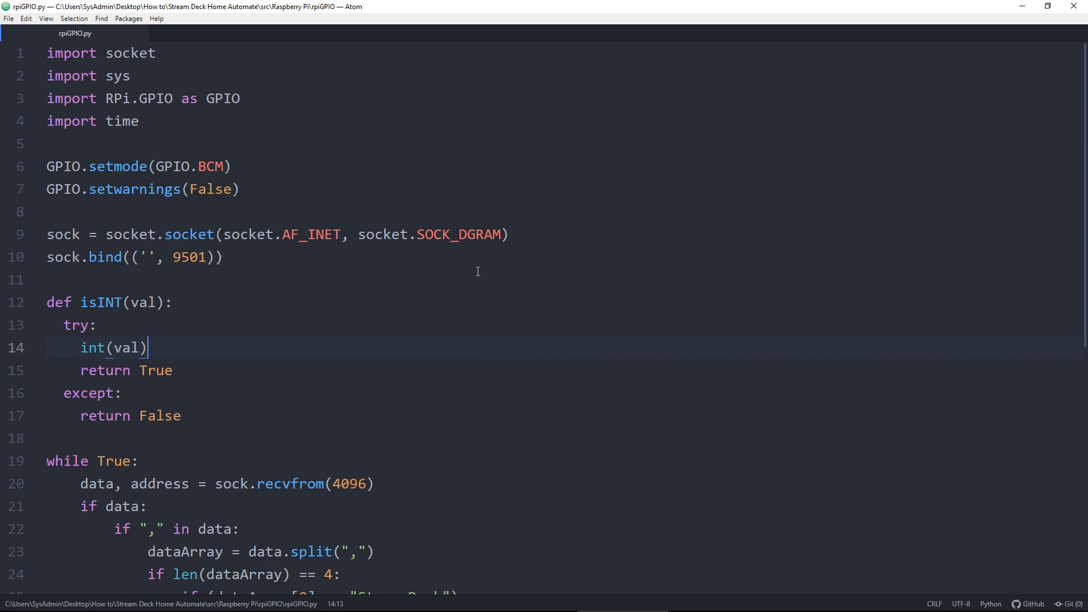
scroll("down", 3)
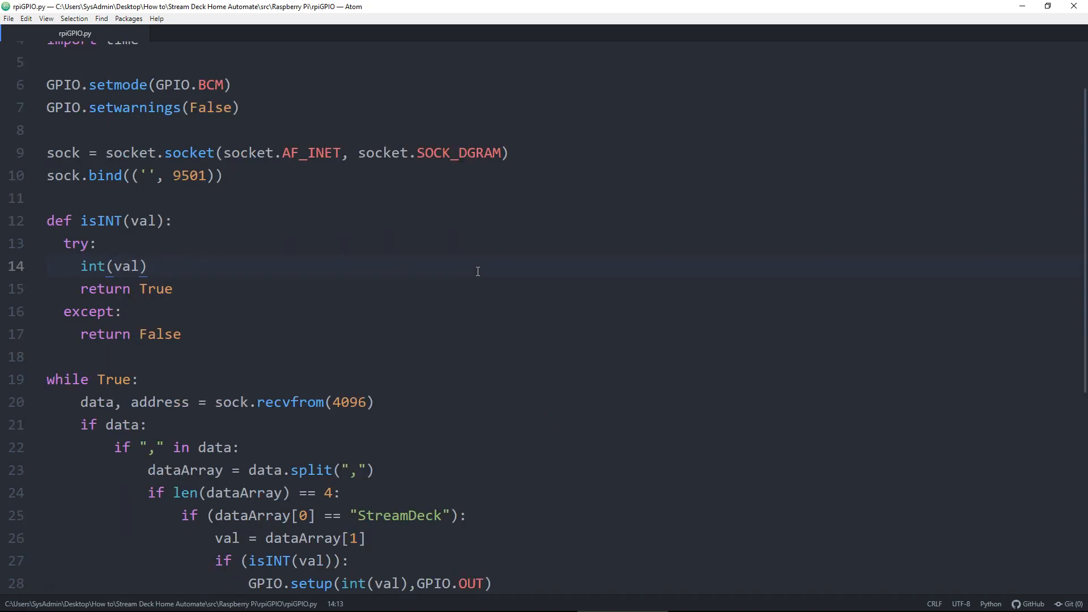
scroll("up", 3)
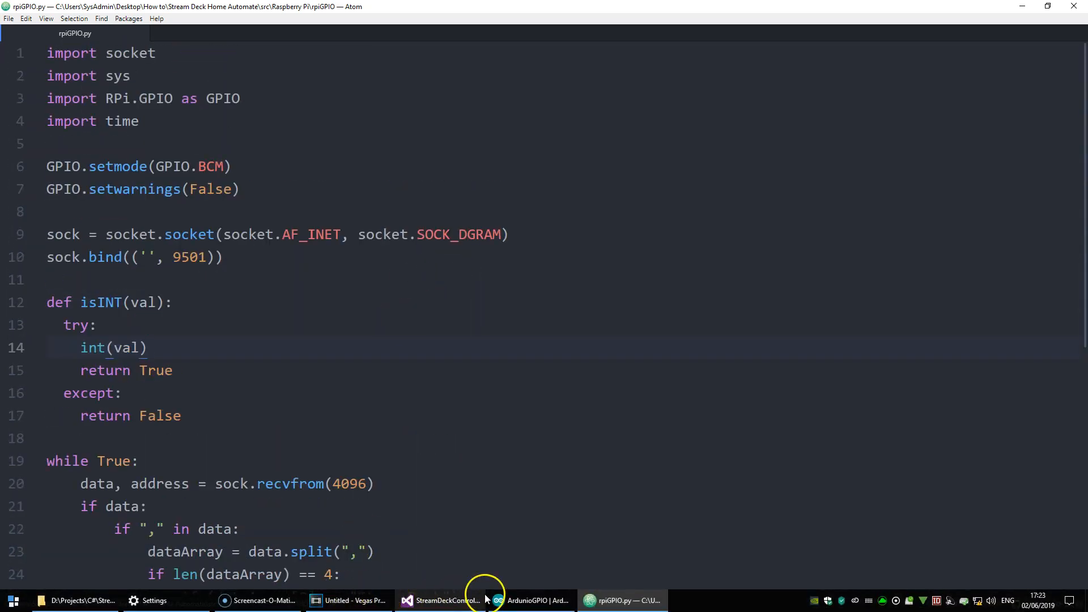
mouse_move(444, 600)
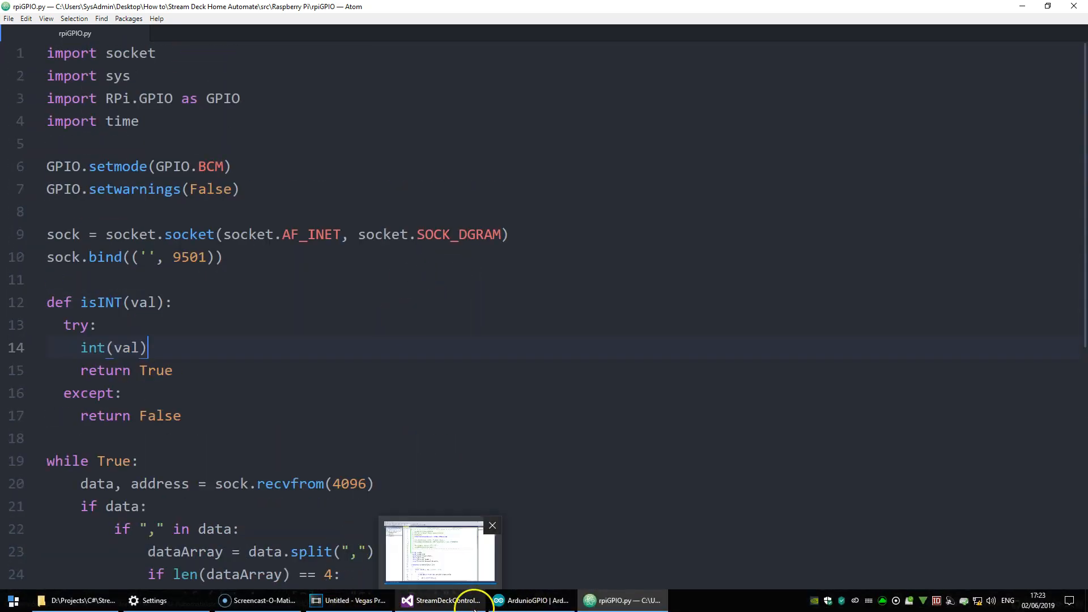